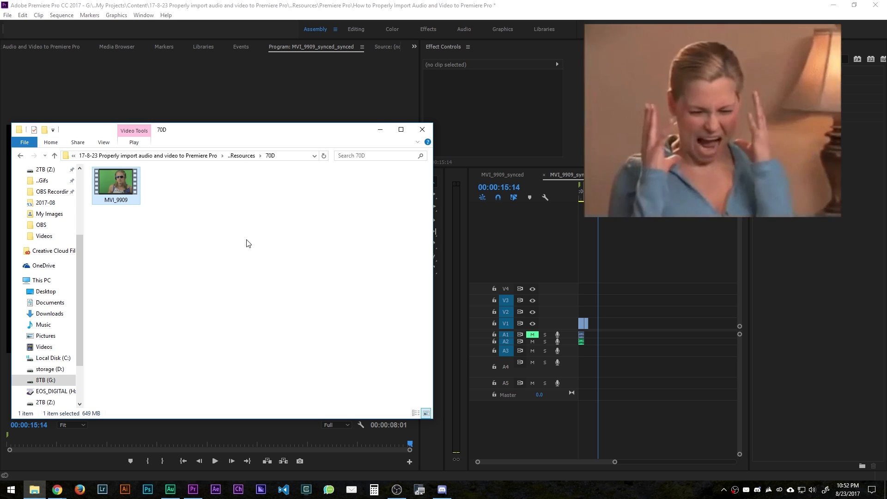
# Close File Explorer and bring up the Media Browser showing the drive's folder tree.
pyautogui.click(421, 130)
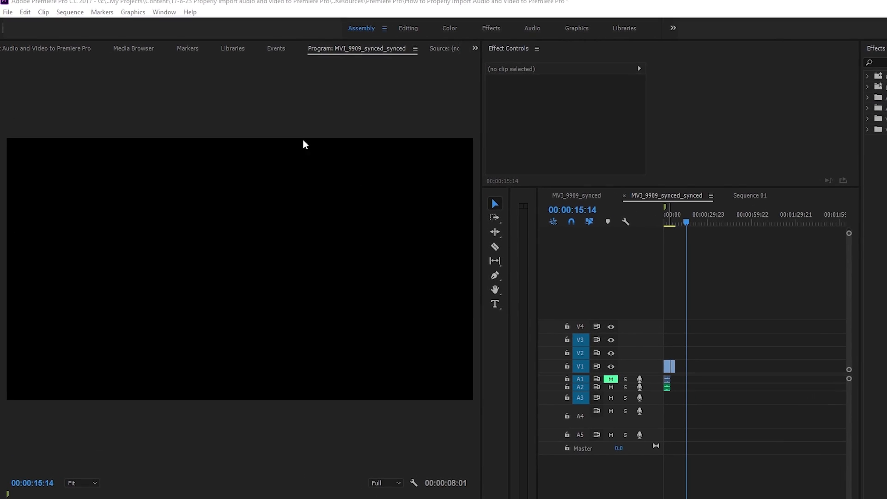
pyautogui.click(133, 48)
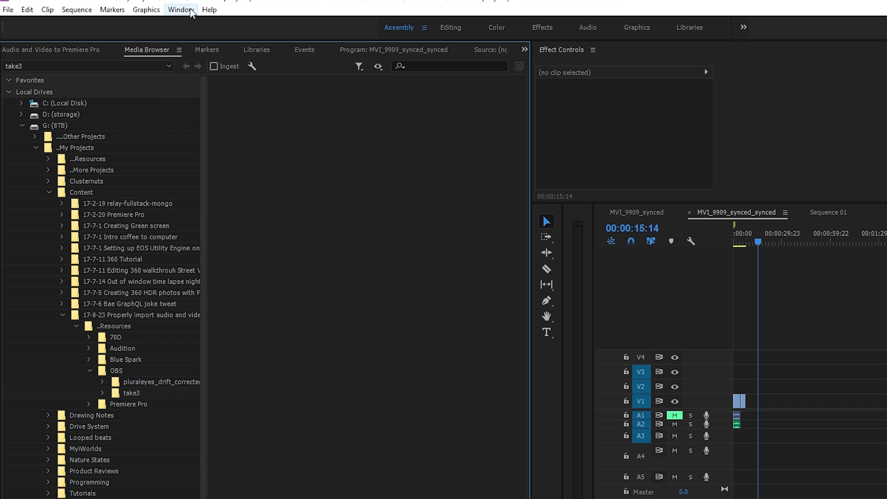
pyautogui.click(180, 10)
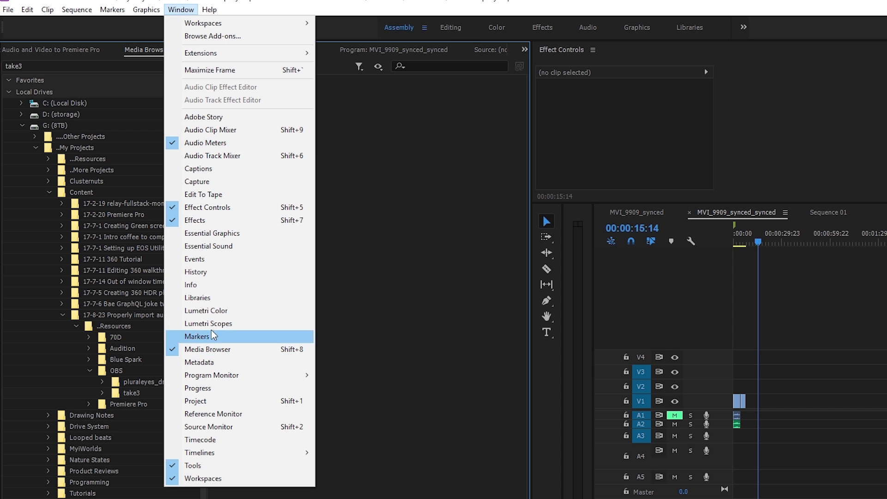
pyautogui.click(198, 336)
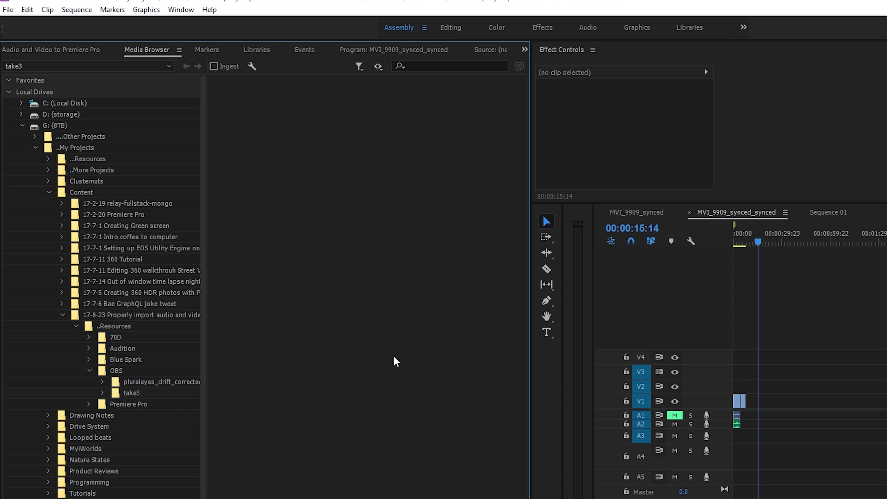
# Open the 70D folder under Resources to list the MVI_9909 clip.
pyautogui.doubleClick(115, 337)
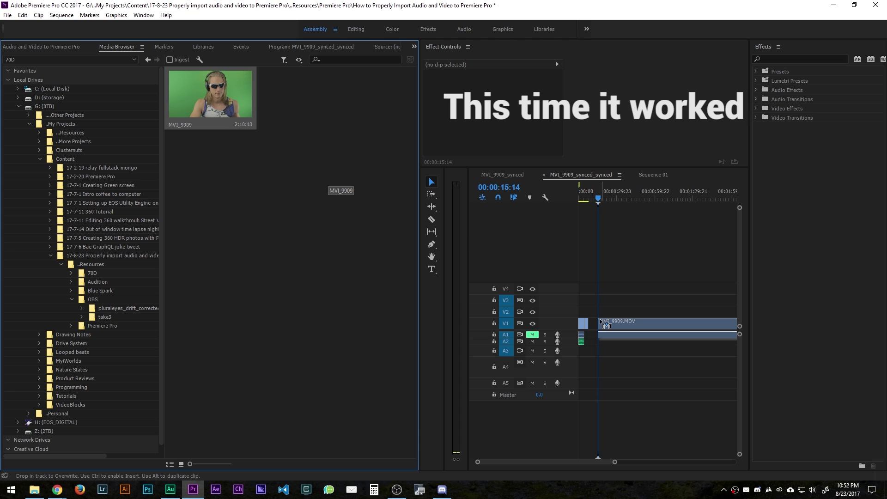
pyautogui.moveTo(603, 324)
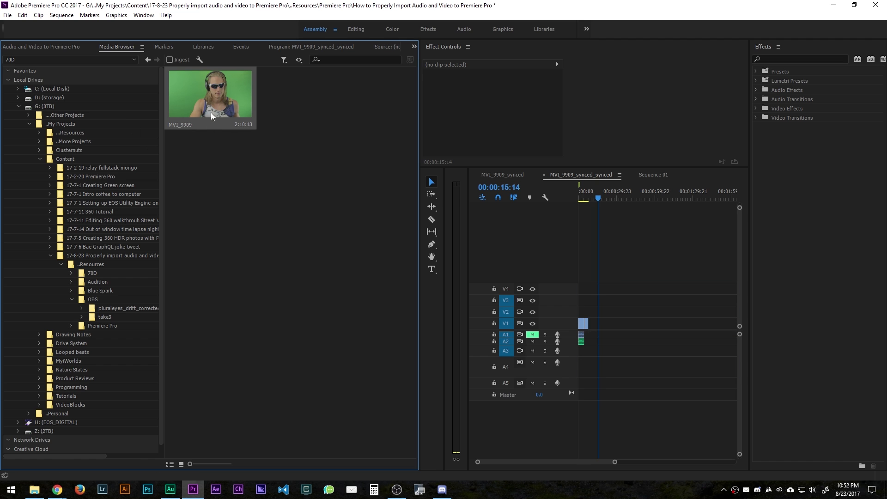
pyautogui.moveTo(262, 106)
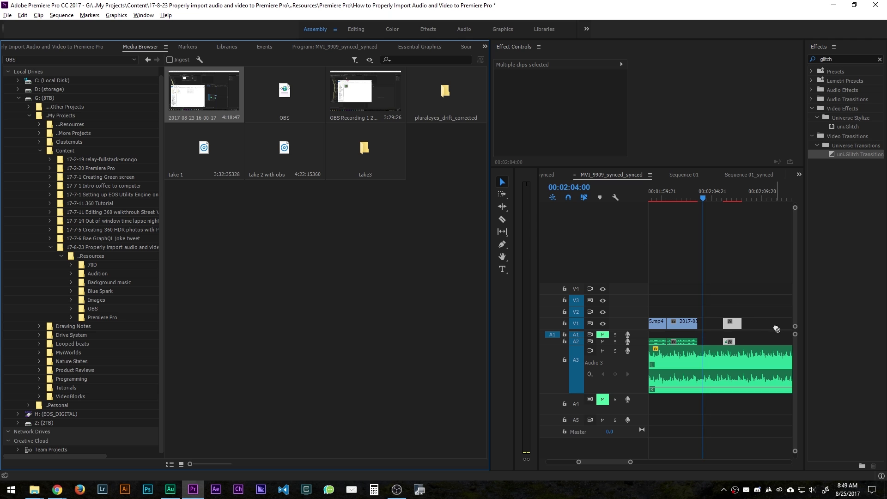
pyautogui.moveTo(202, 91)
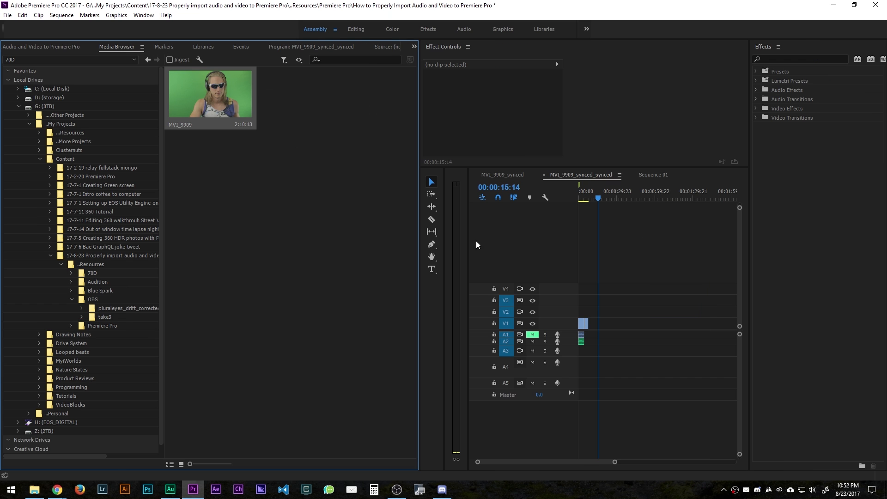
pyautogui.moveTo(477, 280)
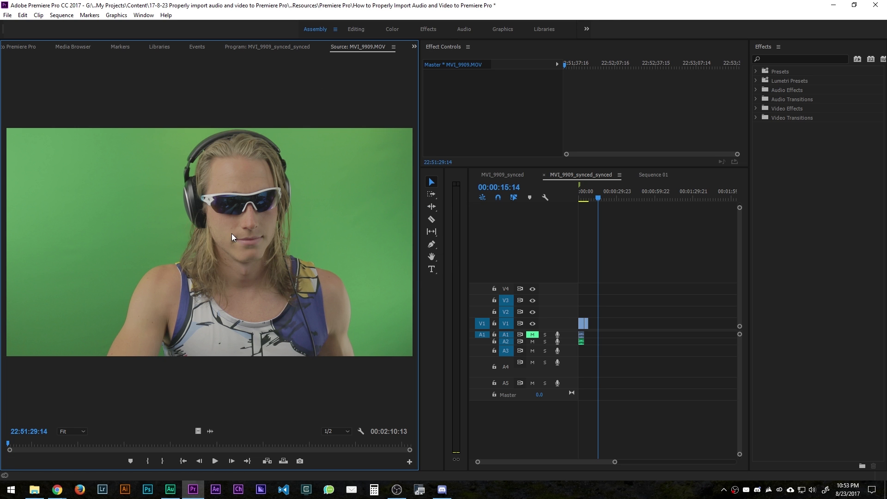
pyautogui.moveTo(230, 191)
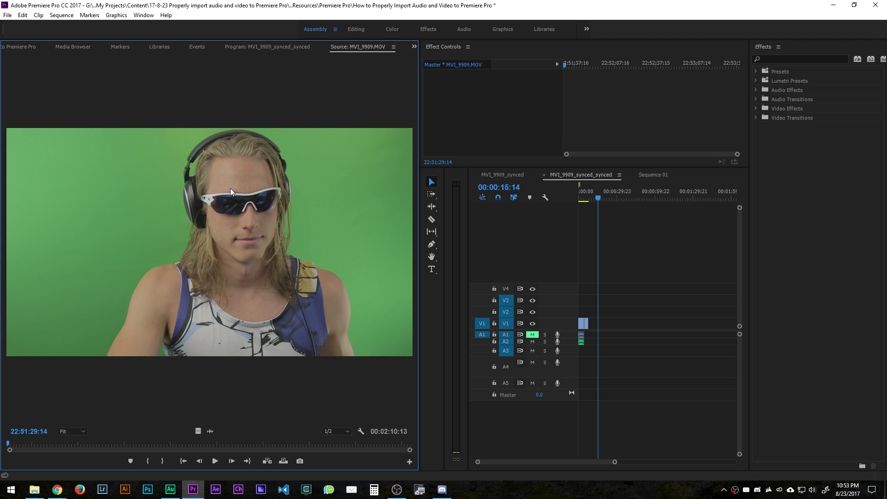
pyautogui.moveTo(446, 265)
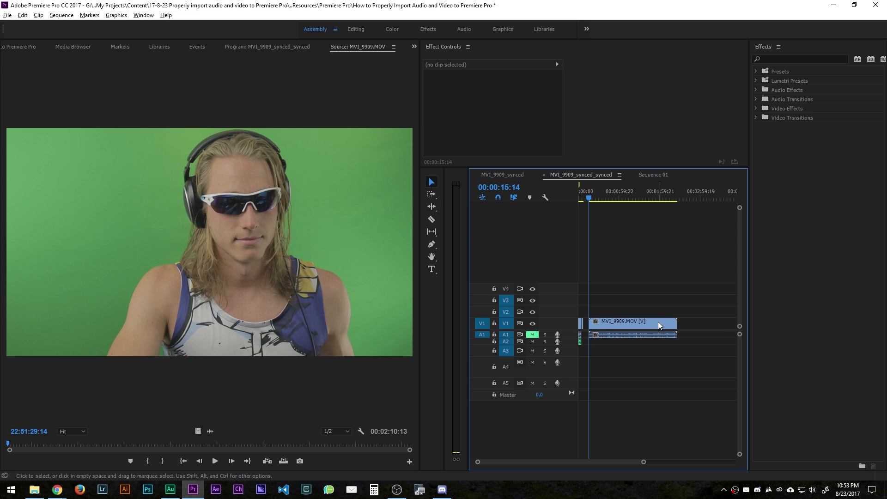
pyautogui.moveTo(647, 322)
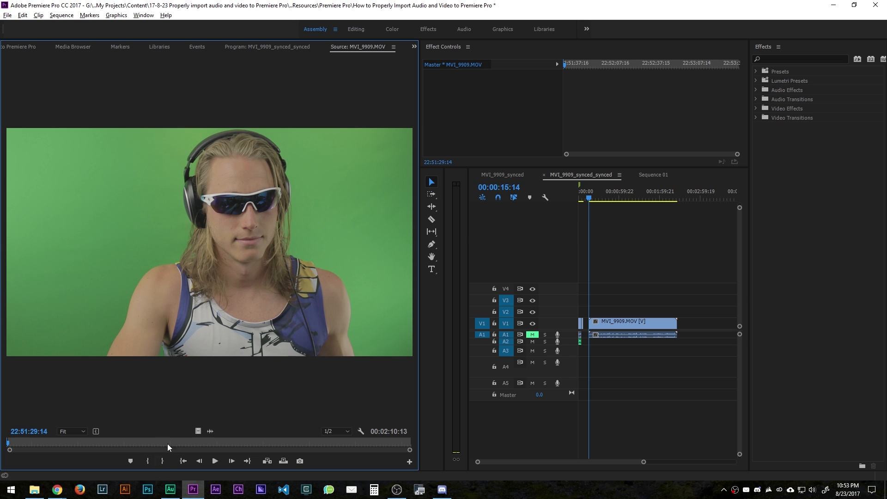
pyautogui.moveTo(62, 450)
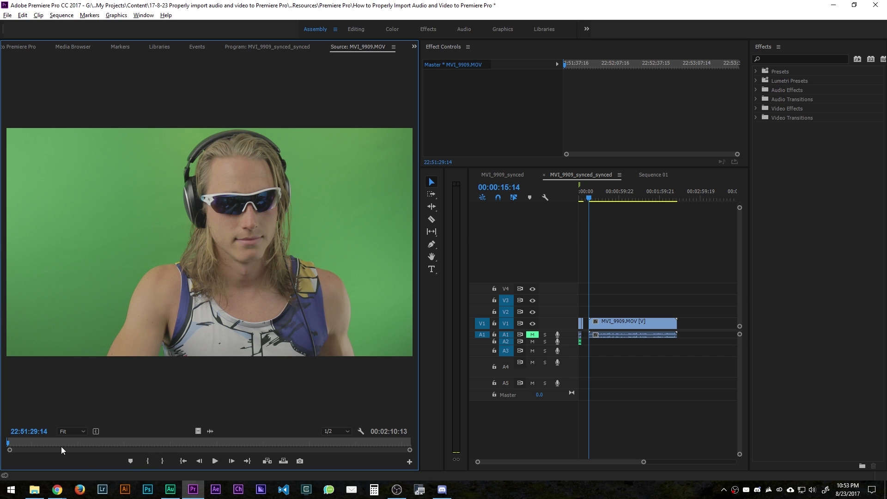
# Scrub MVI_9909 in the Source Monitor and mark an in point for an 00:00:08:21 range.
pyautogui.moveTo(7, 442); pyautogui.dragTo(30, 443)
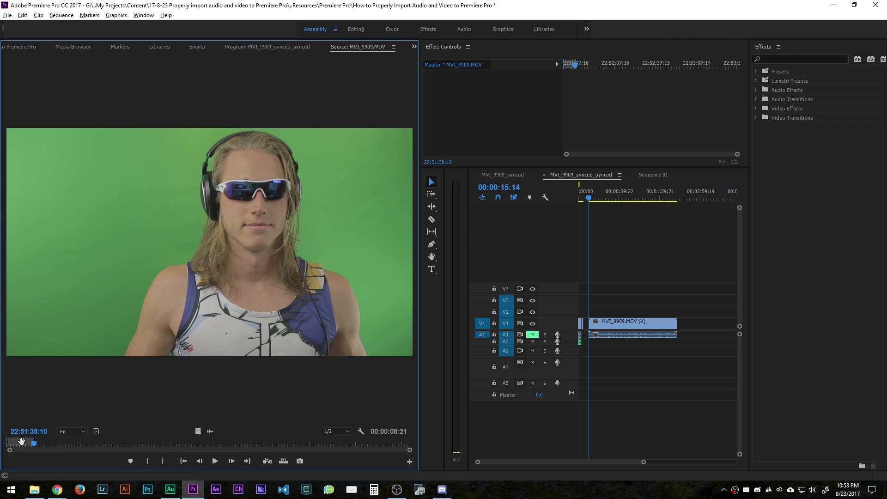
pyautogui.moveTo(223, 243)
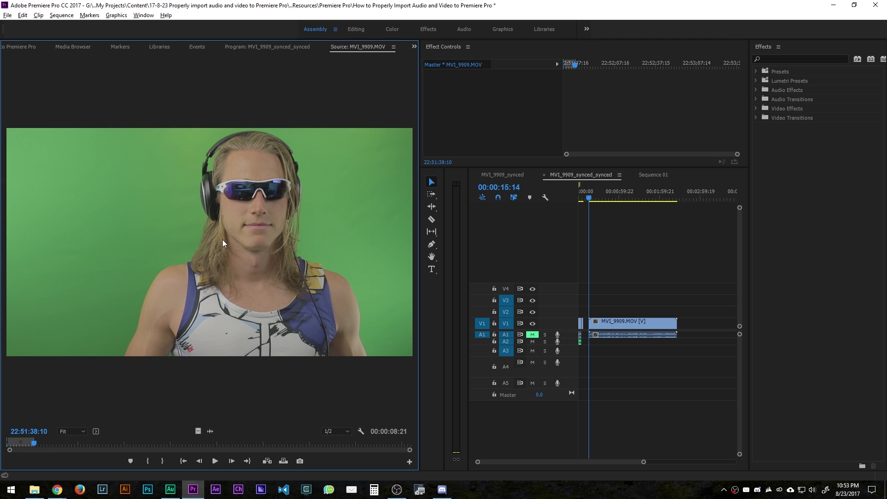
pyautogui.click(599, 343)
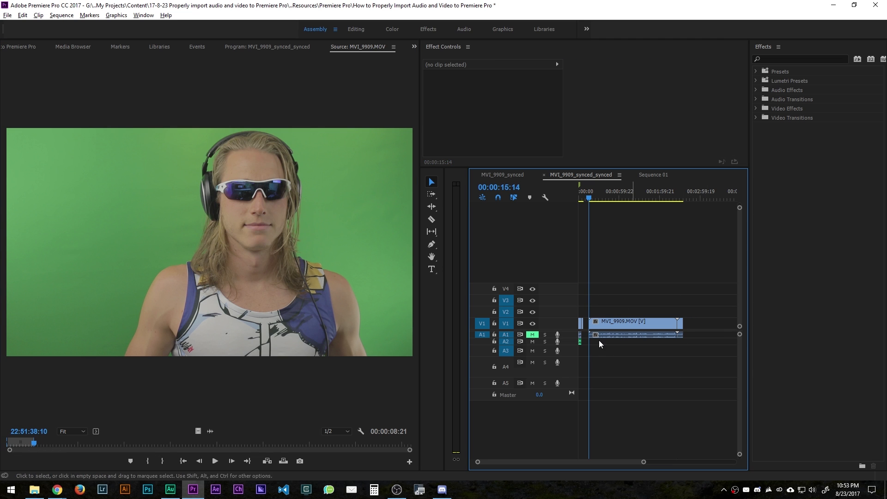